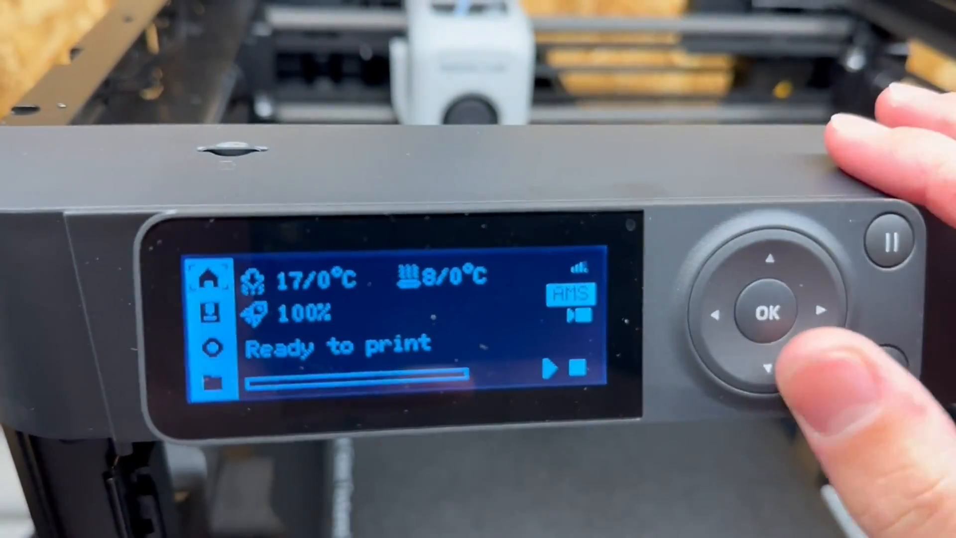
Show the connected P1S printer's status page with temperatures and loaded filament slots
left_click(771, 315)
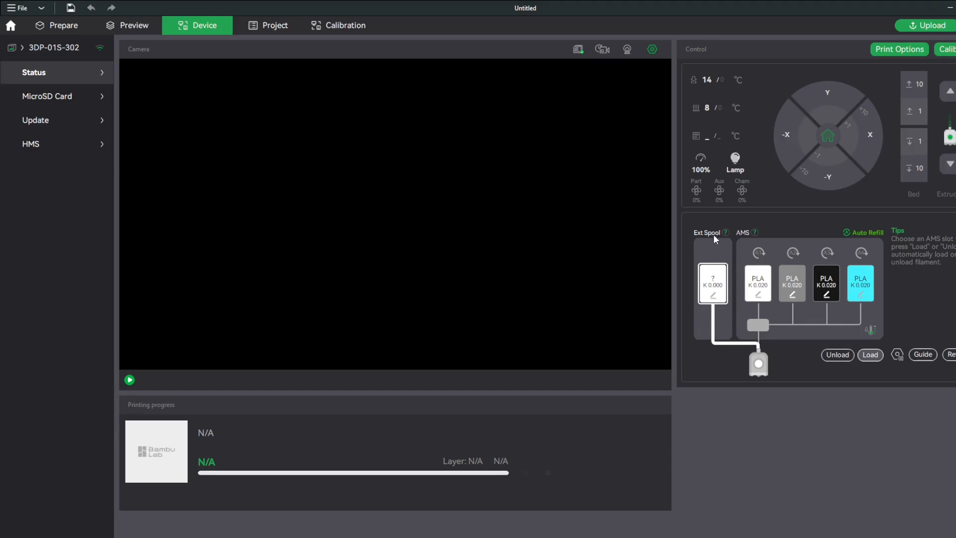
mouse_move(724, 303)
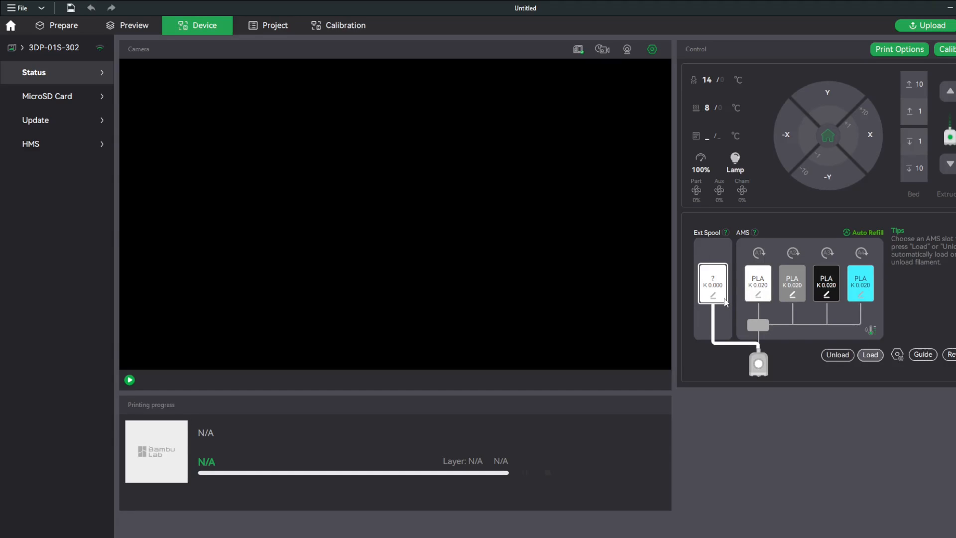
Set the Ext Spool slot to black Generic TPU and return to the Prepare view
left_click(712, 295)
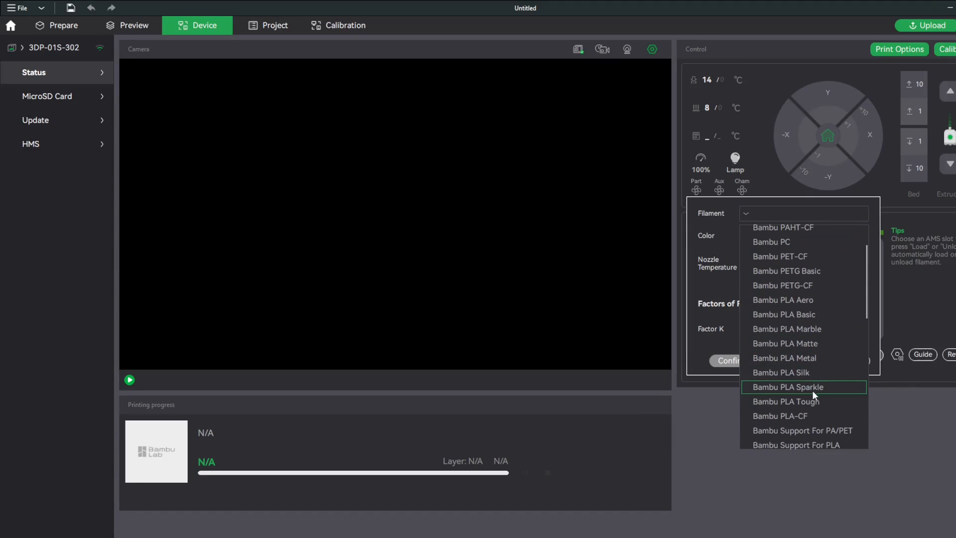
scroll("down", 3)
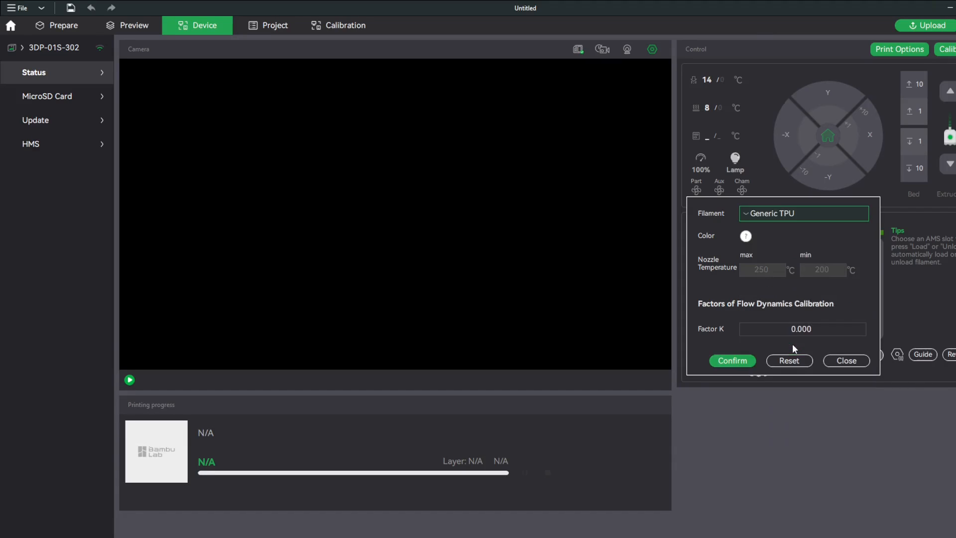
left_click(745, 235)
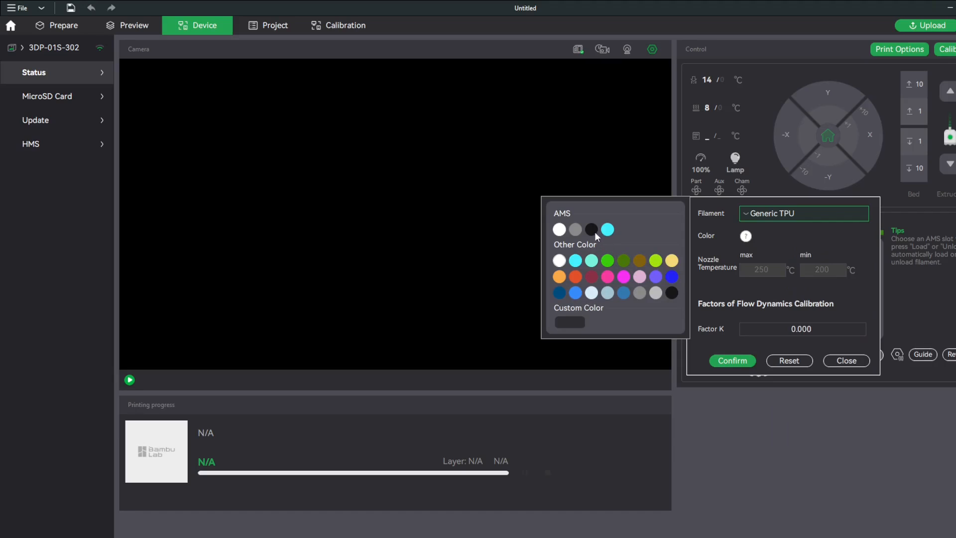
left_click(591, 230)
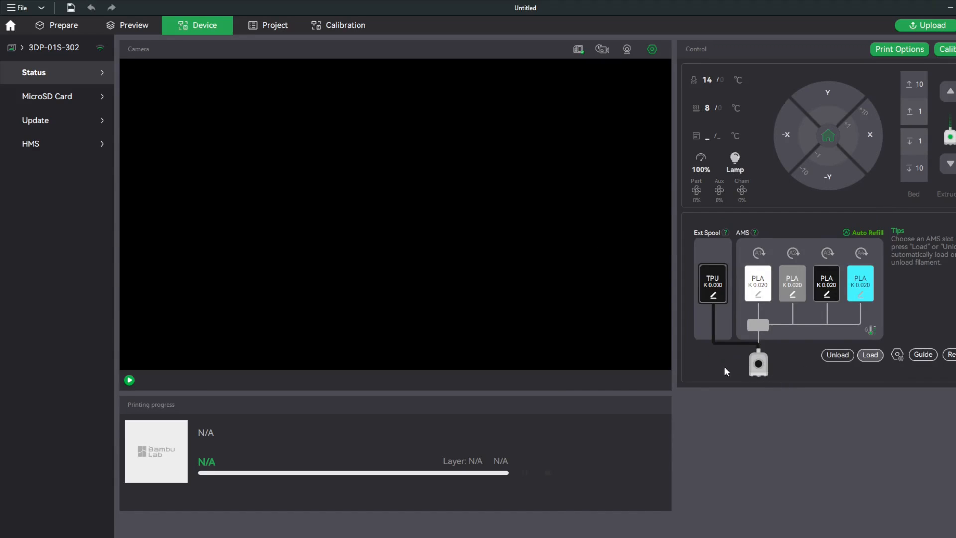
left_click(57, 24)
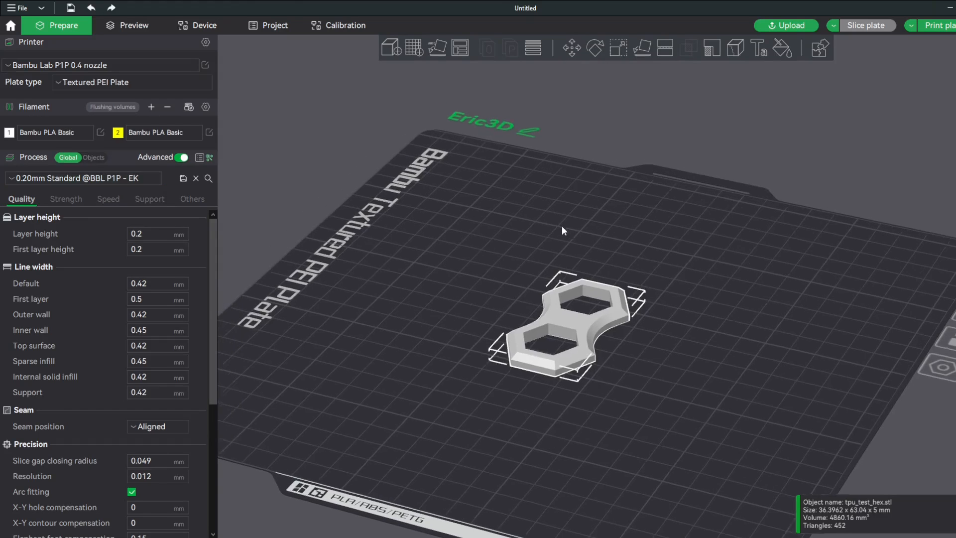
Add filament 3 to the project and set it to Ext Generic TPU
left_click_drag(562, 230, 519, 284)
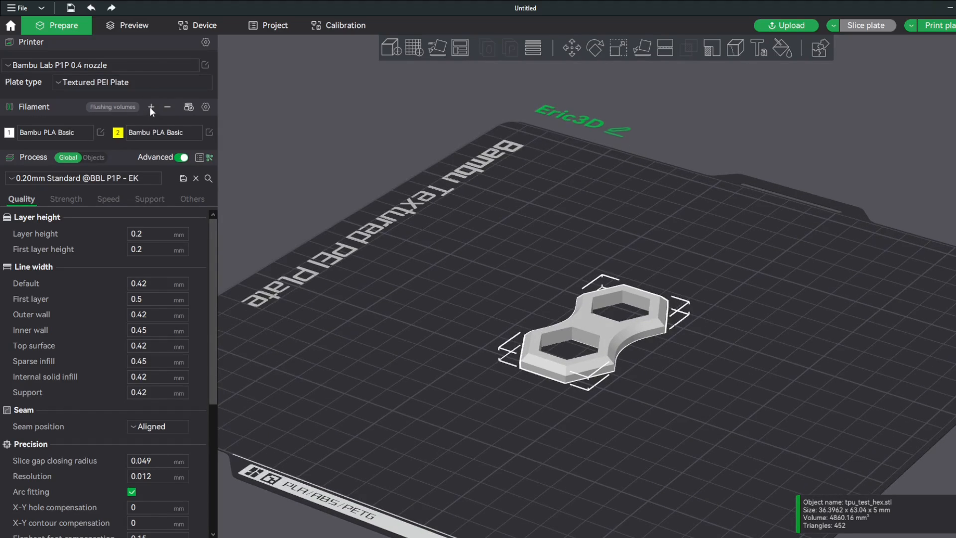
left_click(150, 106)
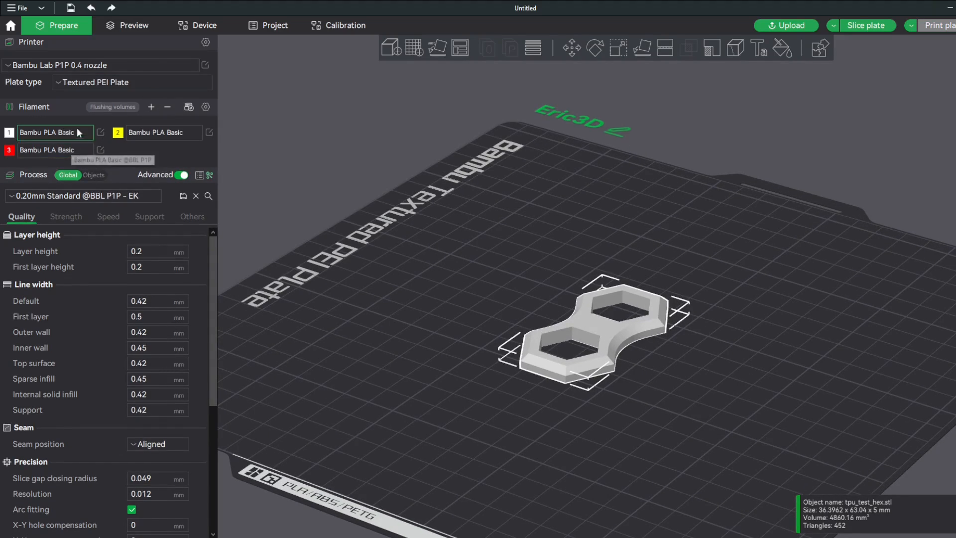
left_click(48, 149)
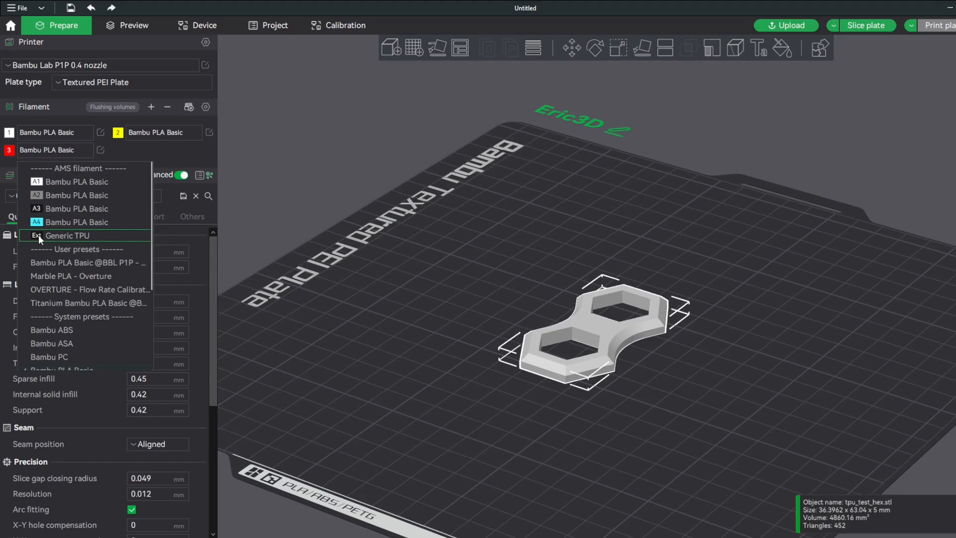
left_click(68, 236)
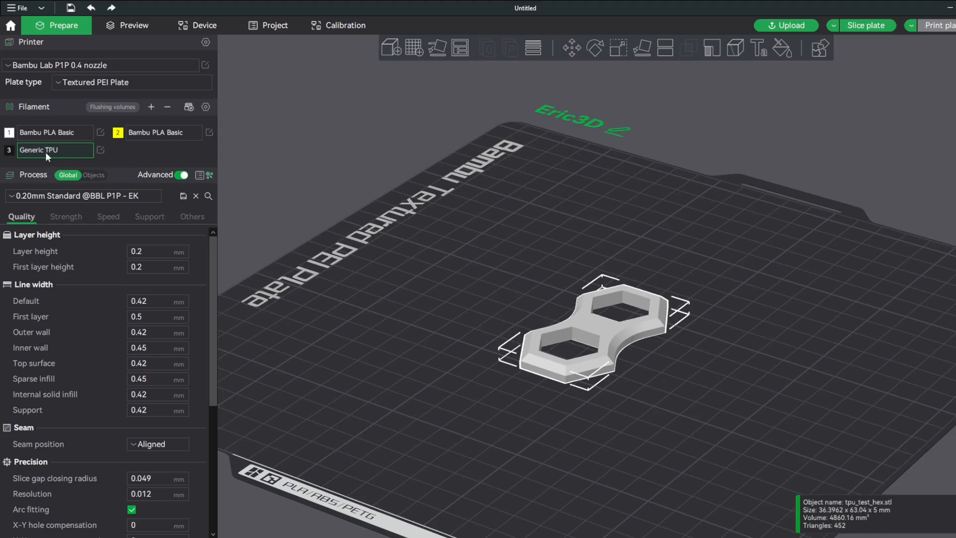
mouse_move(600, 283)
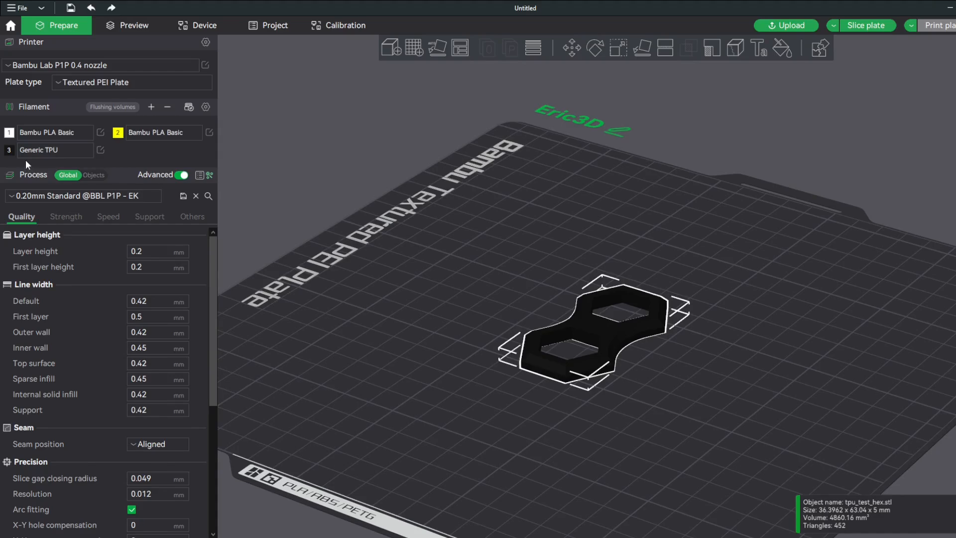
mouse_move(11, 152)
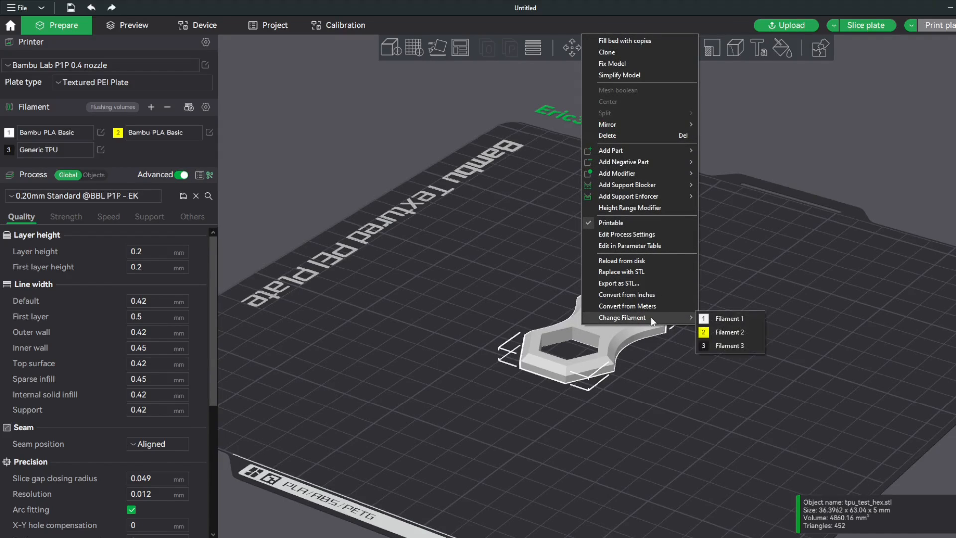
Assign the hex part to filament 3 and bring up the Generic TPU preset settings
left_click(727, 319)
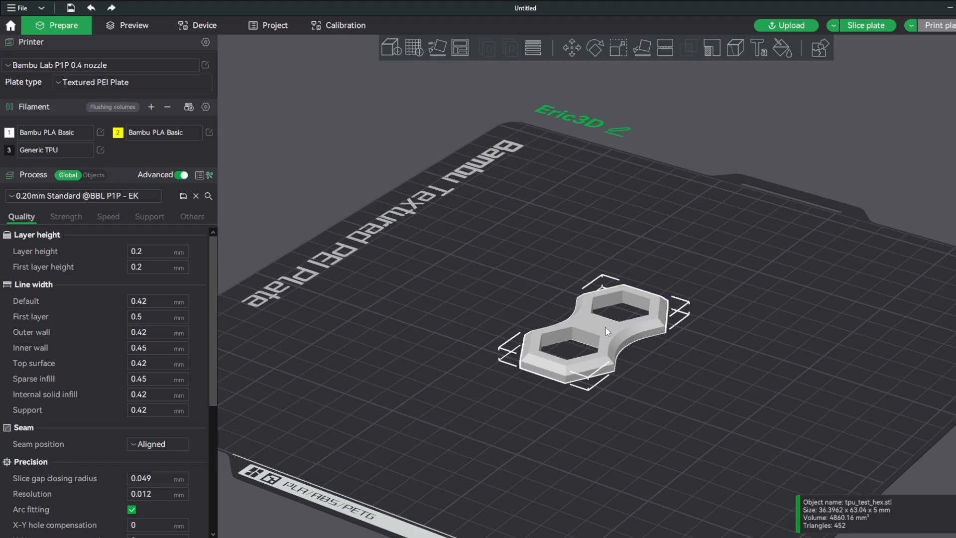
left_click(591, 332)
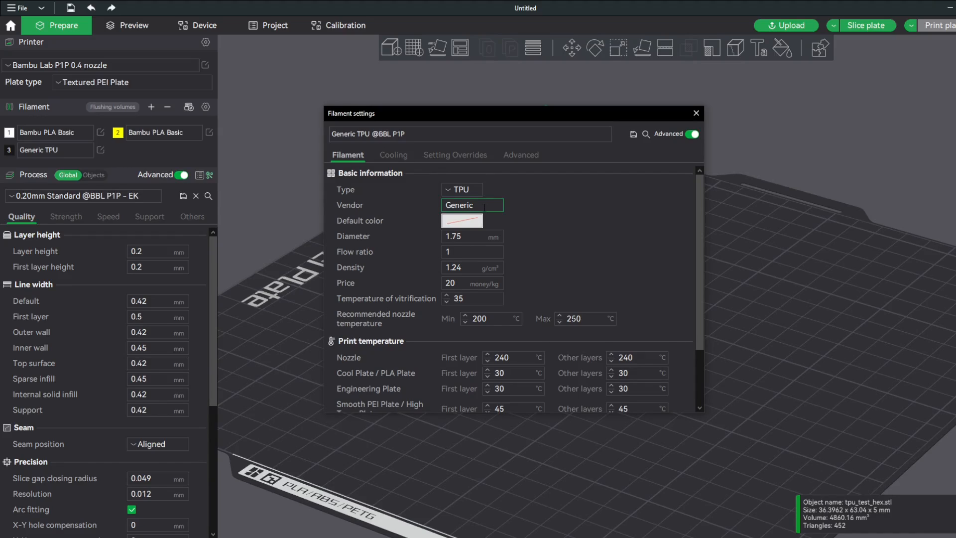
Review the Generic TPU plate temperatures (30–45 °C) and 3.2 mm³/s max volumetric speed
scroll("down", 3)
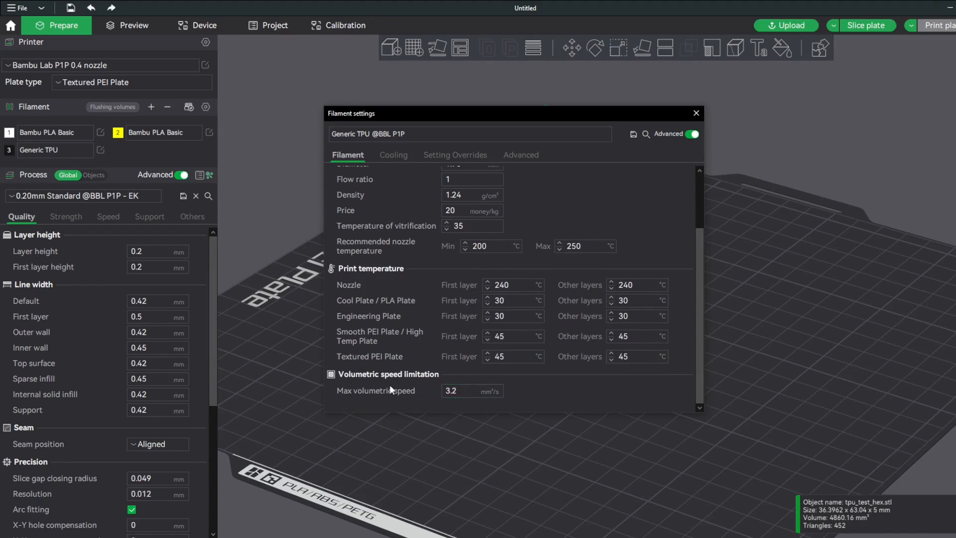
mouse_move(179, 353)
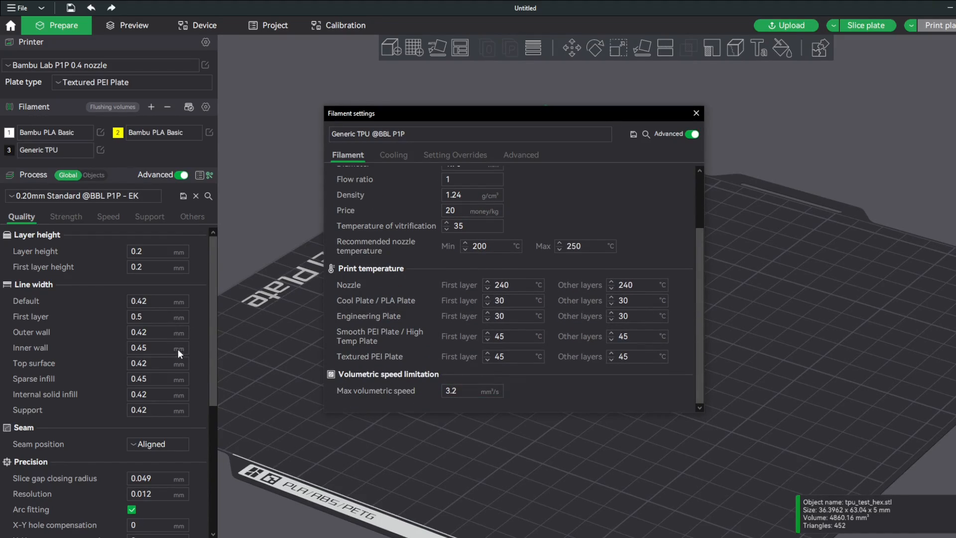
mouse_move(100, 229)
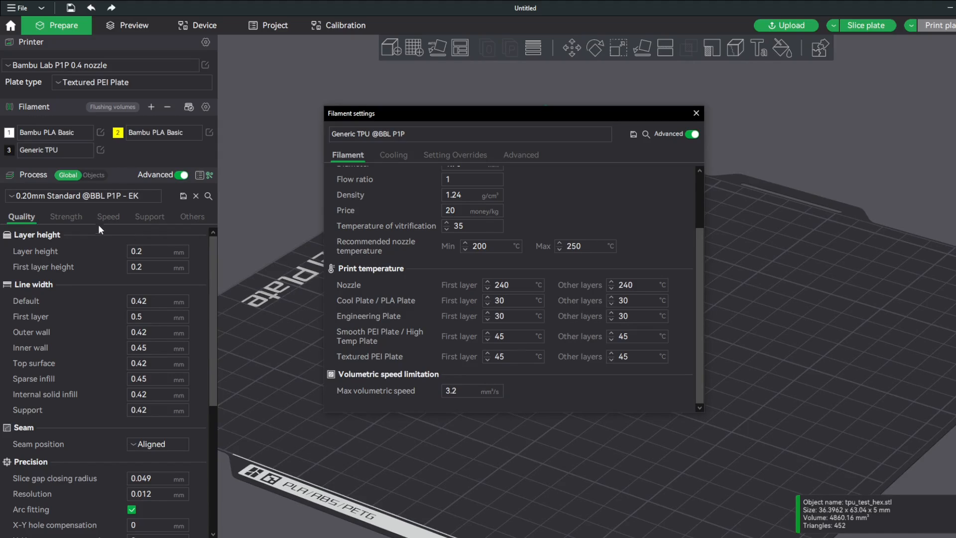
mouse_move(361, 146)
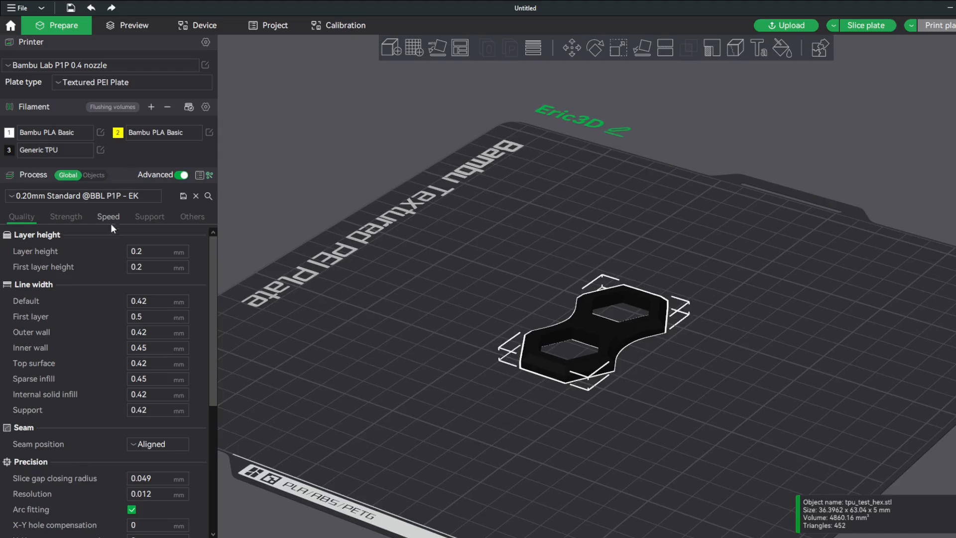
Look through the process Speed settings, then reopen filament 3's Generic TPU settings
left_click(107, 216)
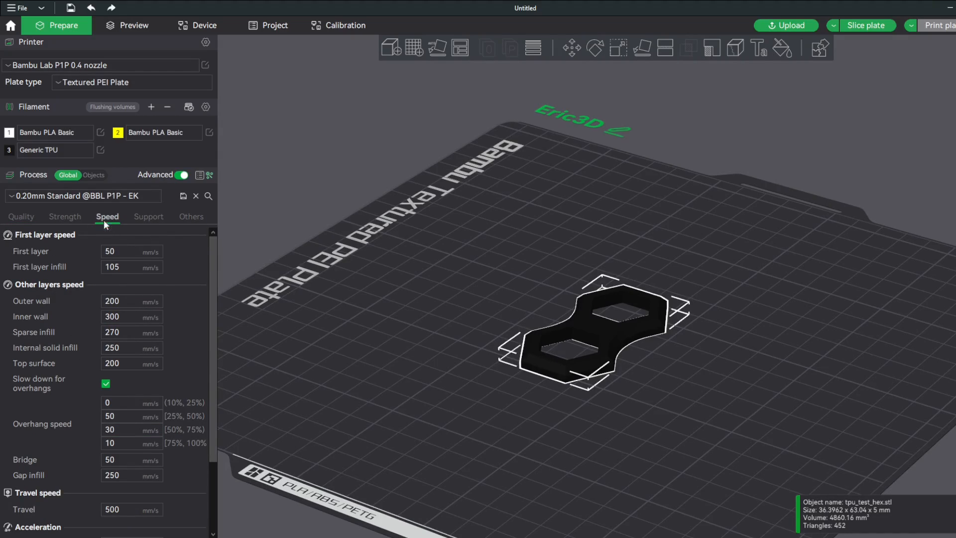
left_click(82, 196)
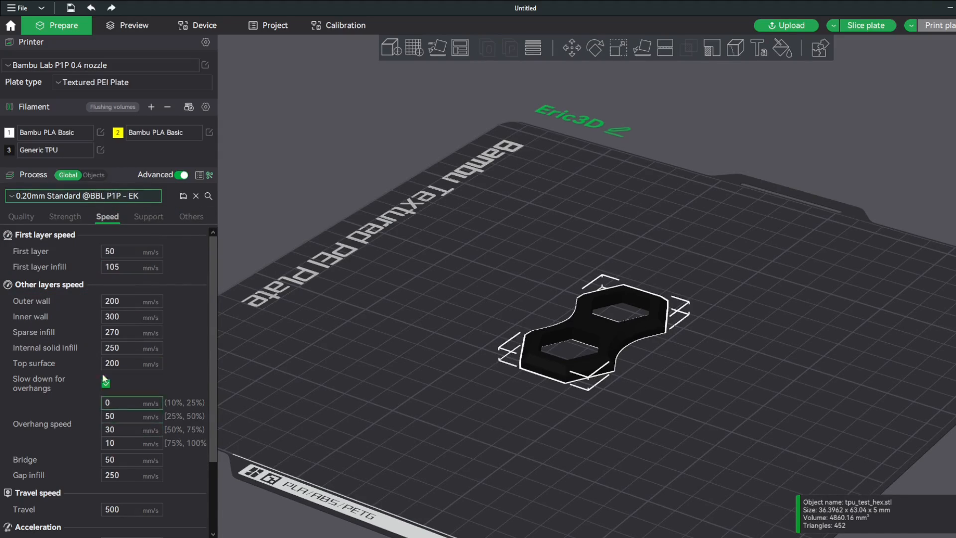
scroll("down", 3)
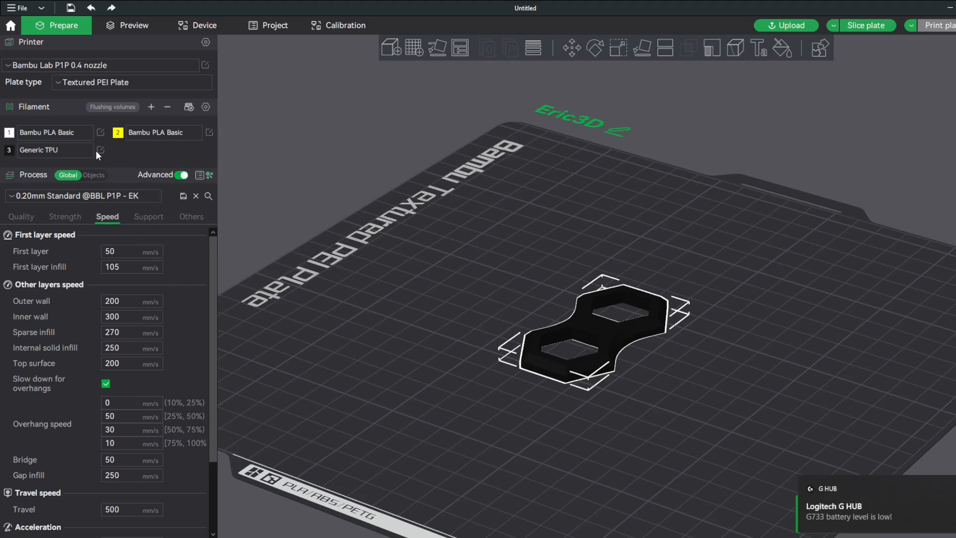
left_click(101, 150)
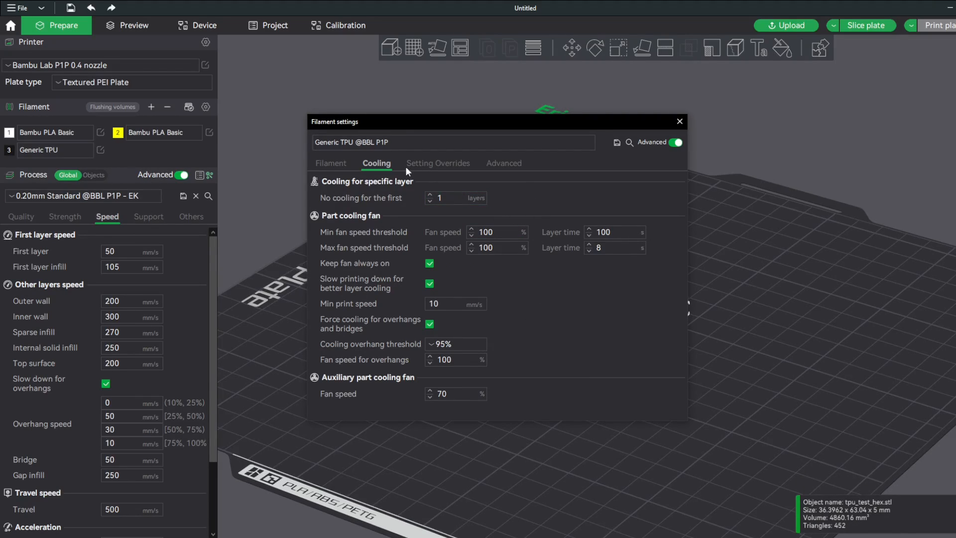
mouse_move(440, 167)
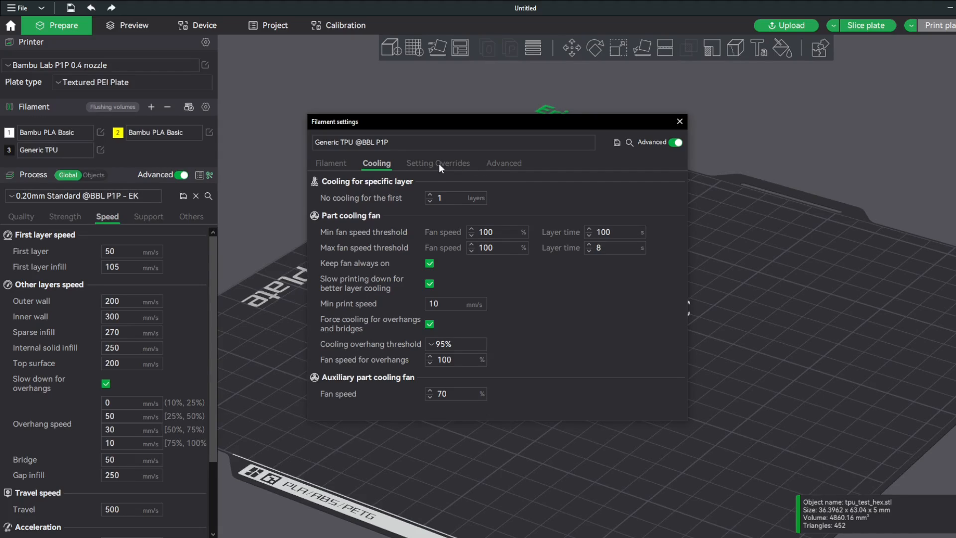
Close the Generic TPU settings after checking cooling, returning to the quality settings
left_click(679, 121)
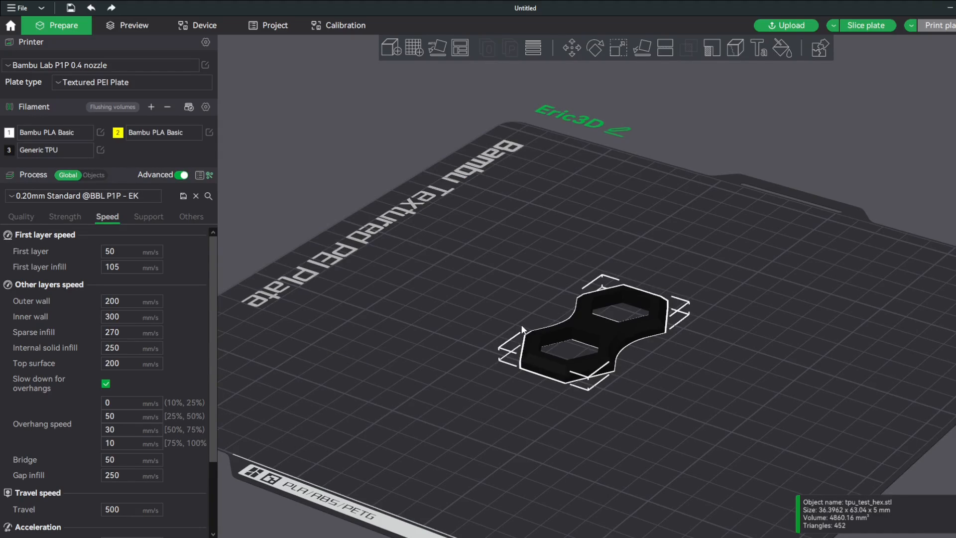
mouse_move(518, 280)
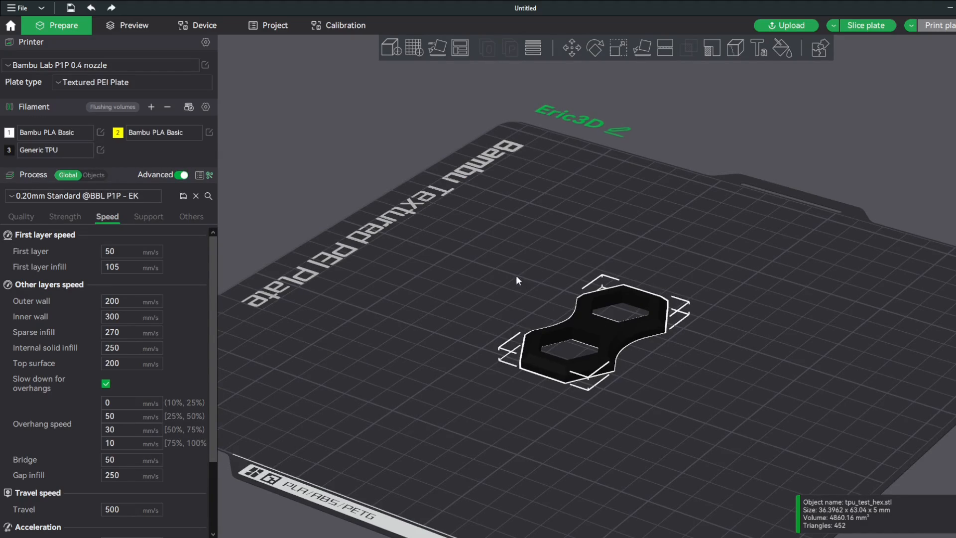
left_click(21, 217)
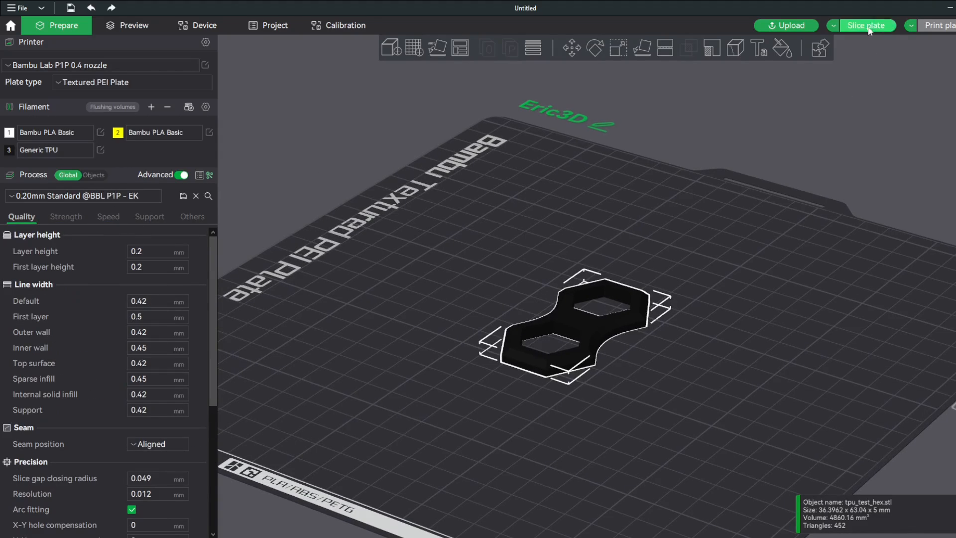
Slice the hex part (21m13s, 3.18 g TPU) and start sending the print job
left_click(865, 25)
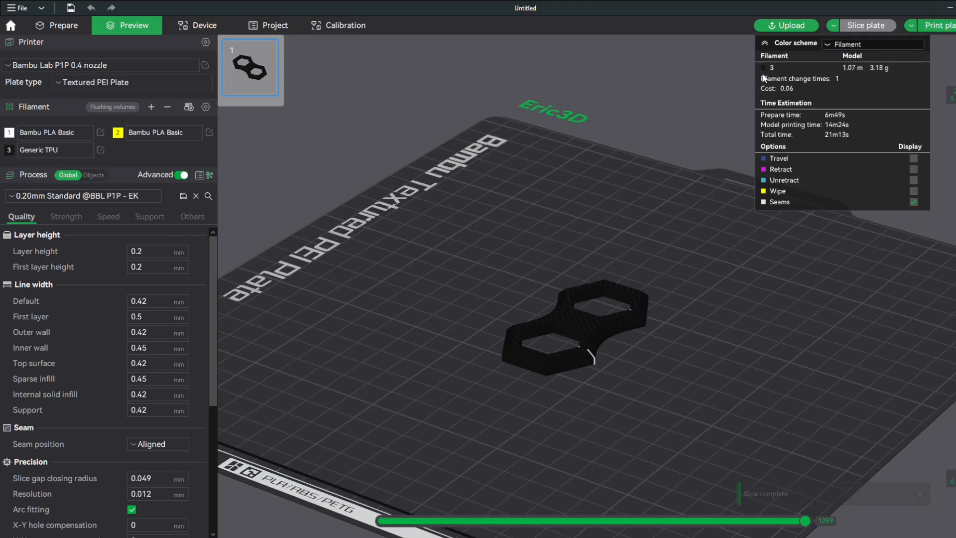
left_click(55, 150)
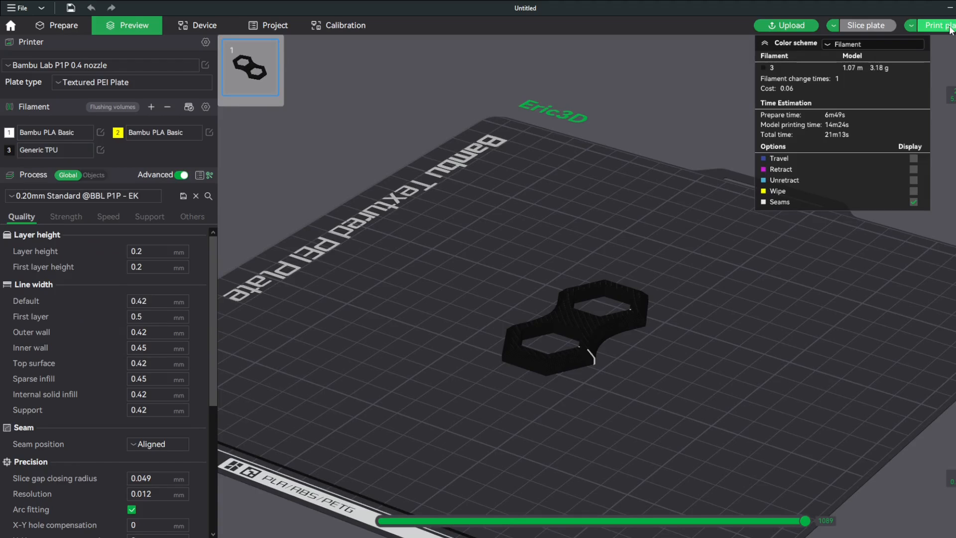
left_click(940, 25)
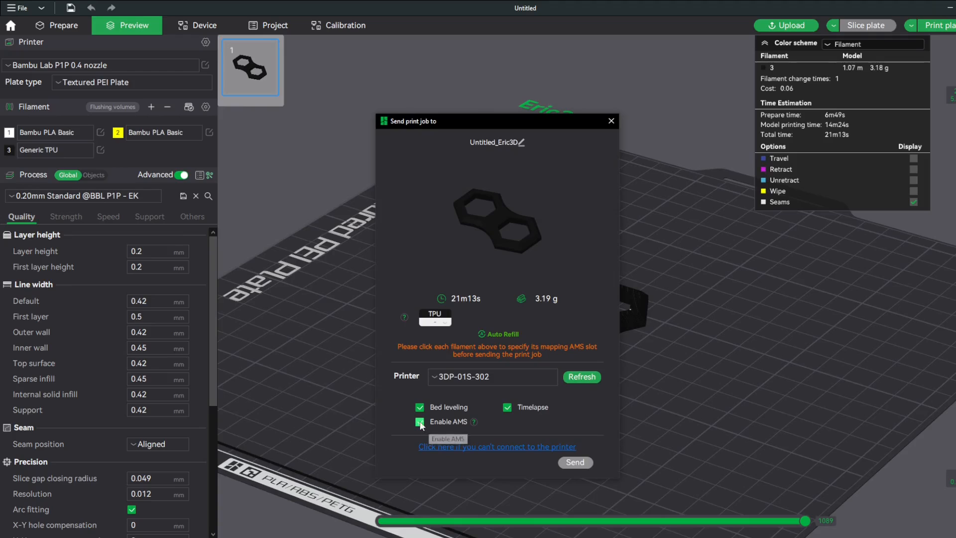
Disable Enable AMS for the TPU job, keeping bed leveling and timelapse on
left_click(419, 421)
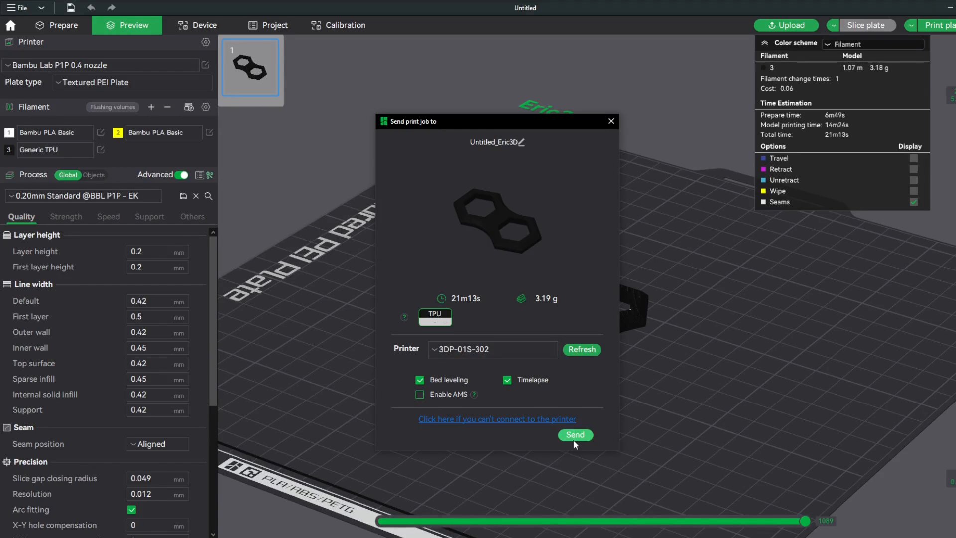
mouse_move(514, 117)
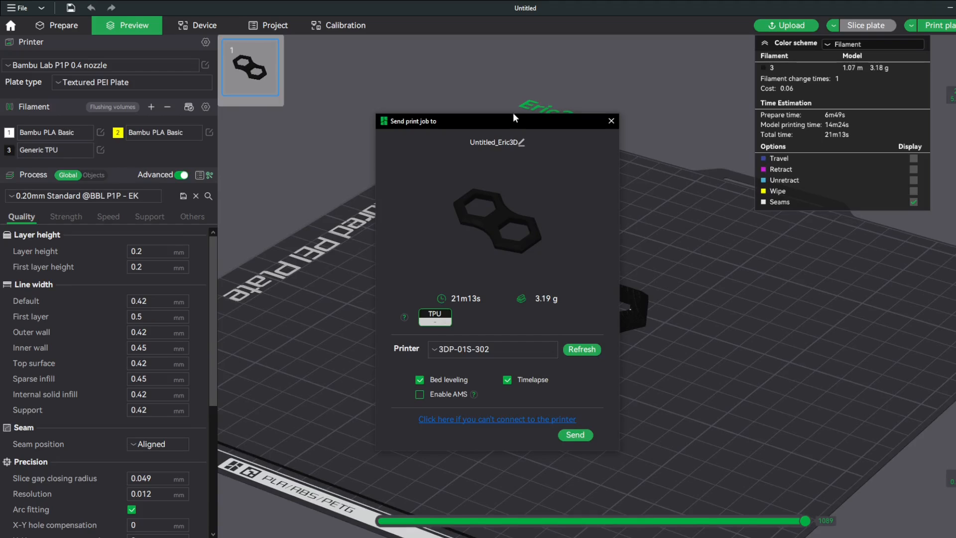
mouse_move(494, 319)
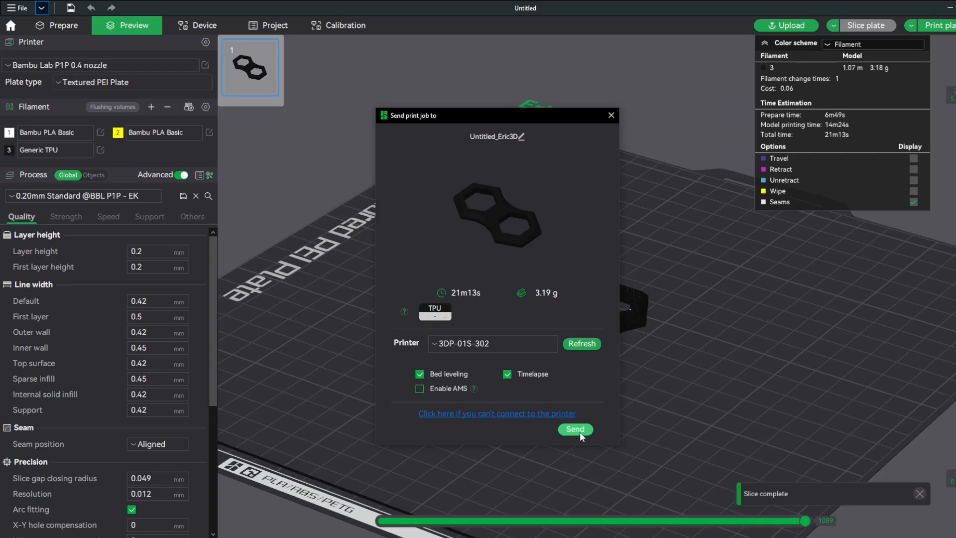
mouse_move(567, 390)
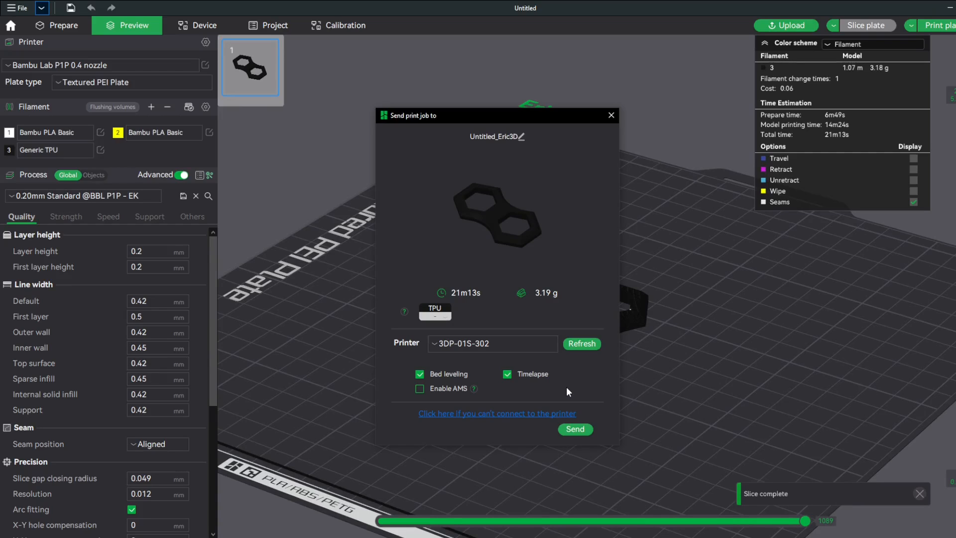